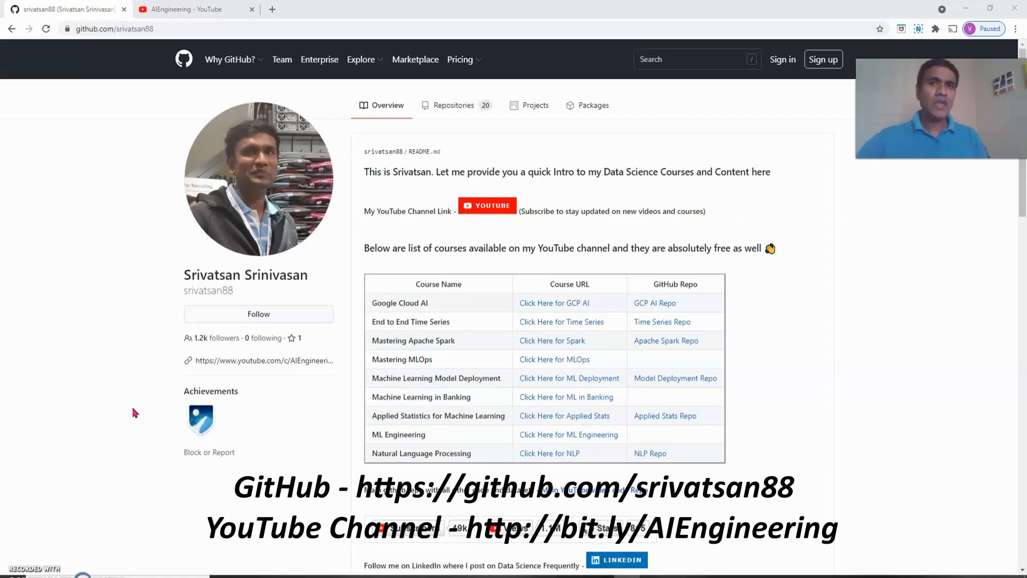
{"action": "mouse_move", "coordinate": [167, 290]}
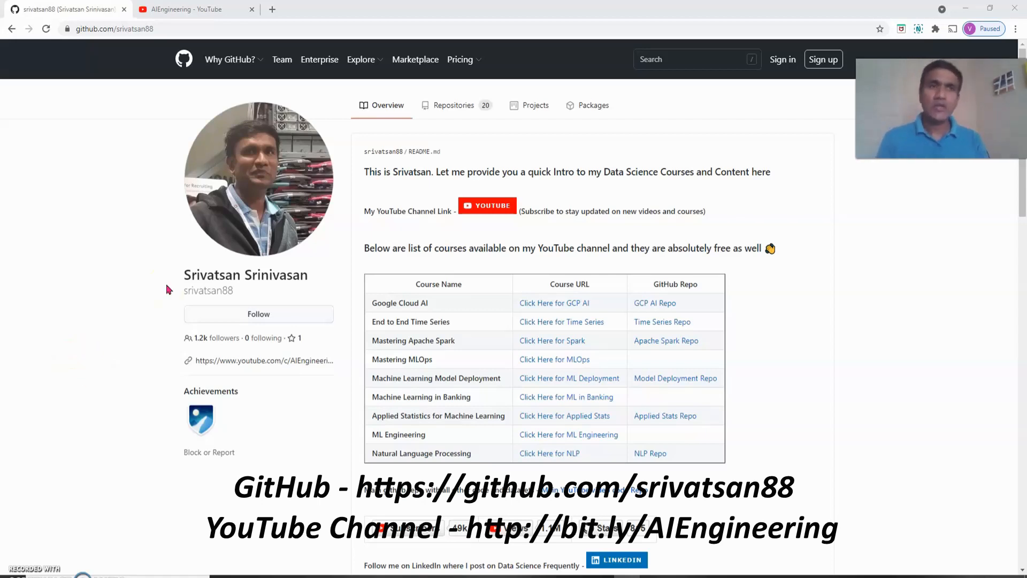
{"action": "mouse_move", "coordinate": [122, 209]}
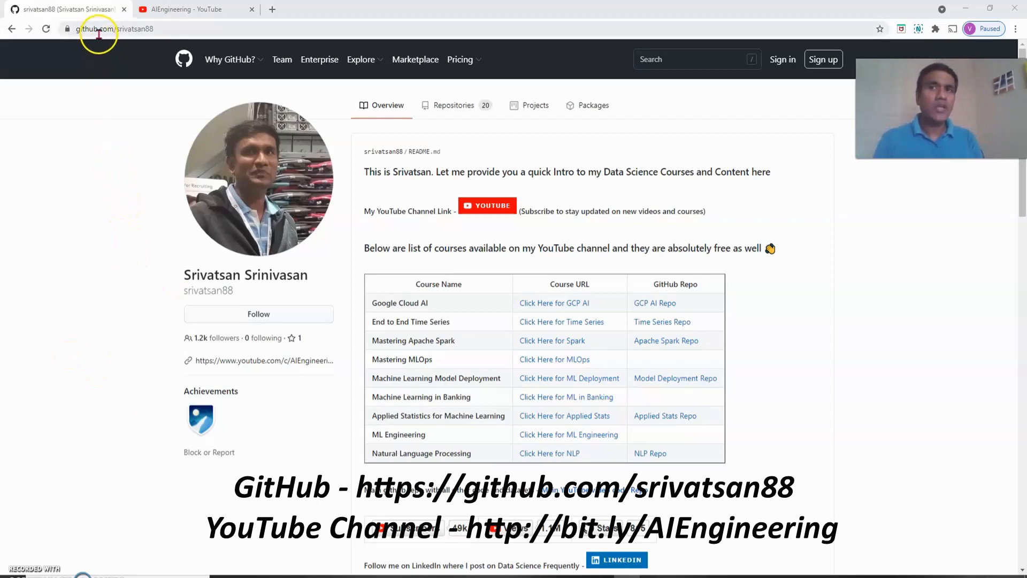
{"action": "mouse_move", "coordinate": [135, 33]}
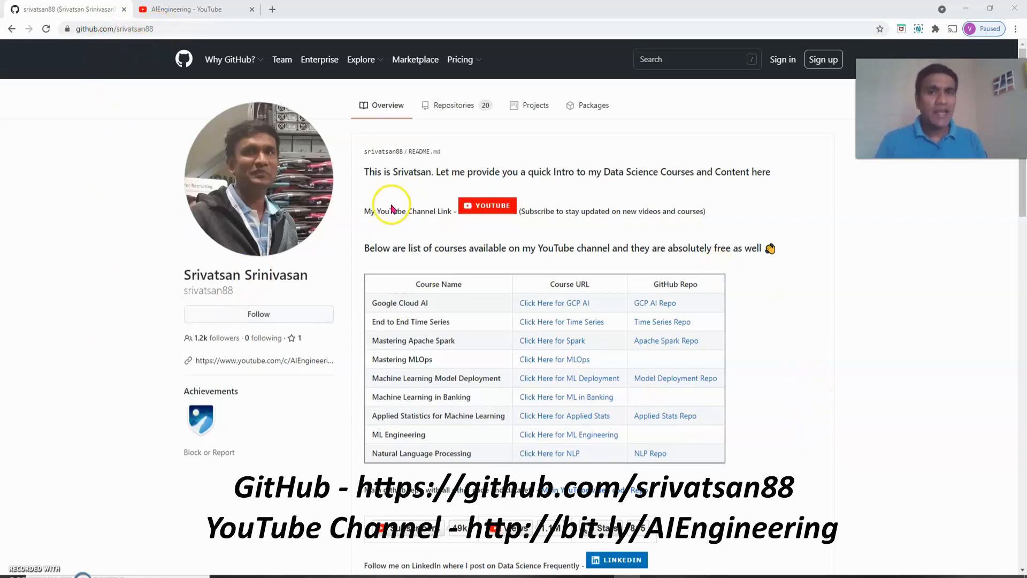
{"action": "mouse_move", "coordinate": [440, 366]}
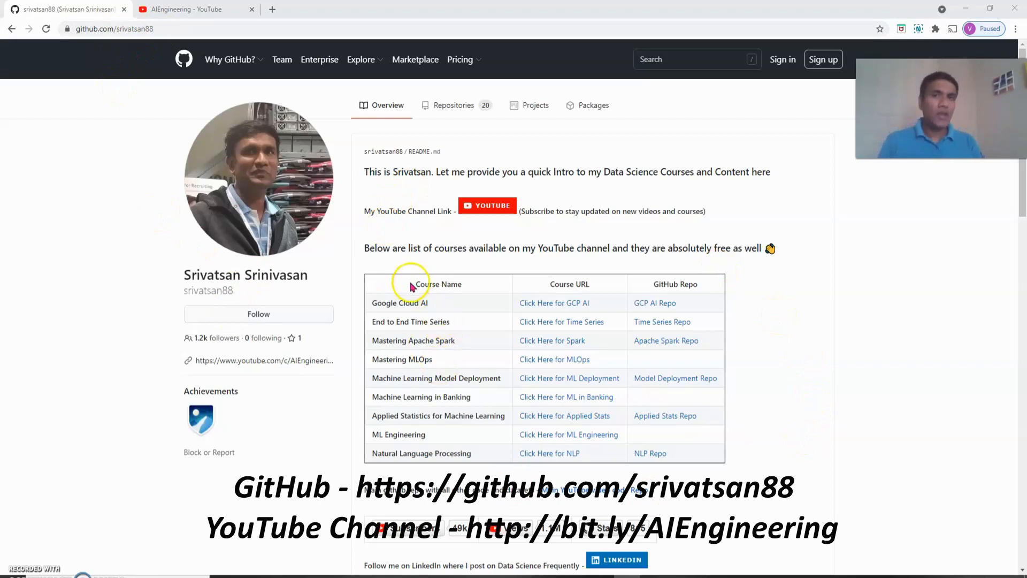
{"action": "mouse_move", "coordinate": [377, 294]}
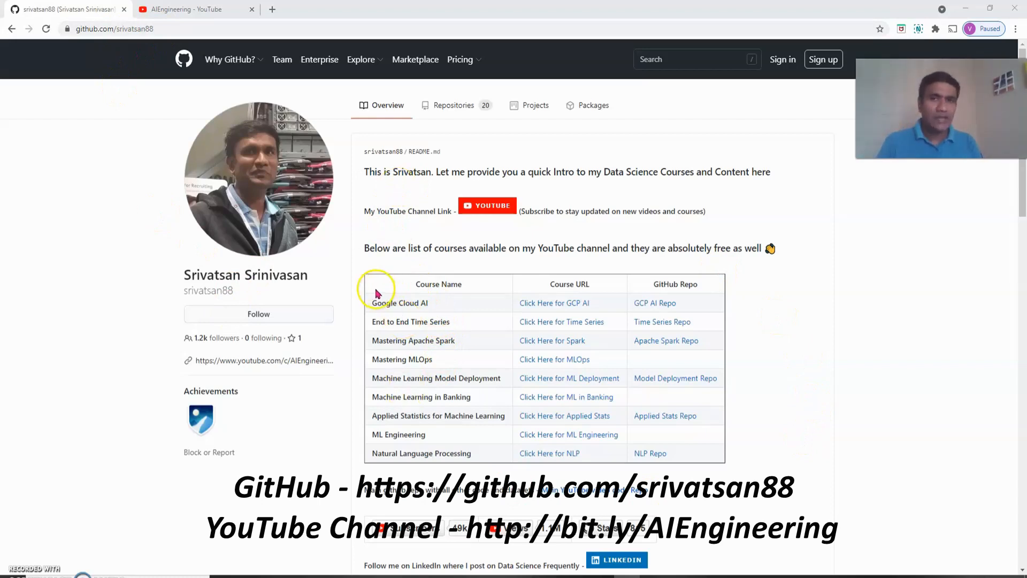
{"action": "mouse_move", "coordinate": [740, 446]}
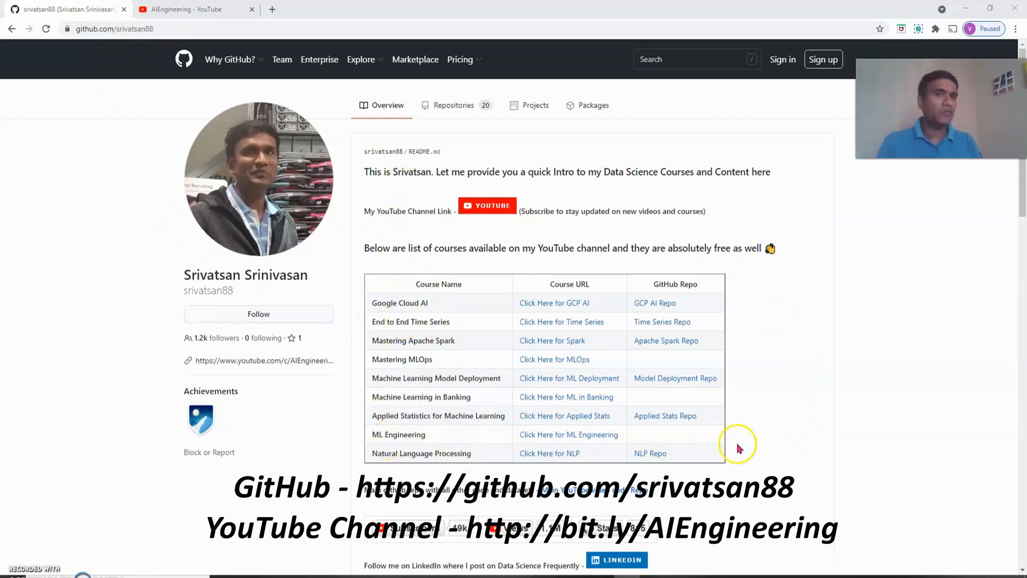
{"action": "mouse_move", "coordinate": [441, 316]}
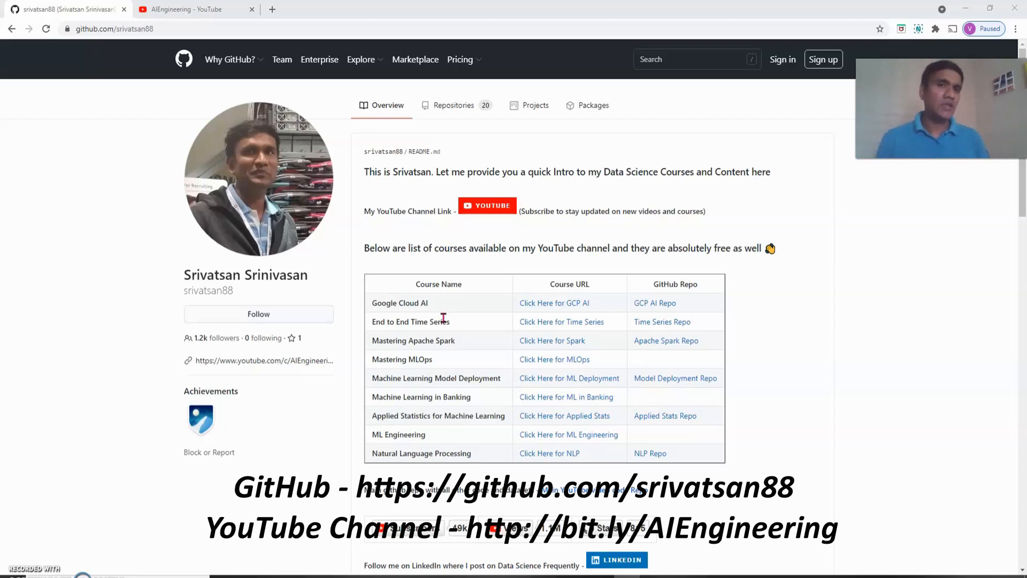
{"action": "mouse_move", "coordinate": [1023, 198]}
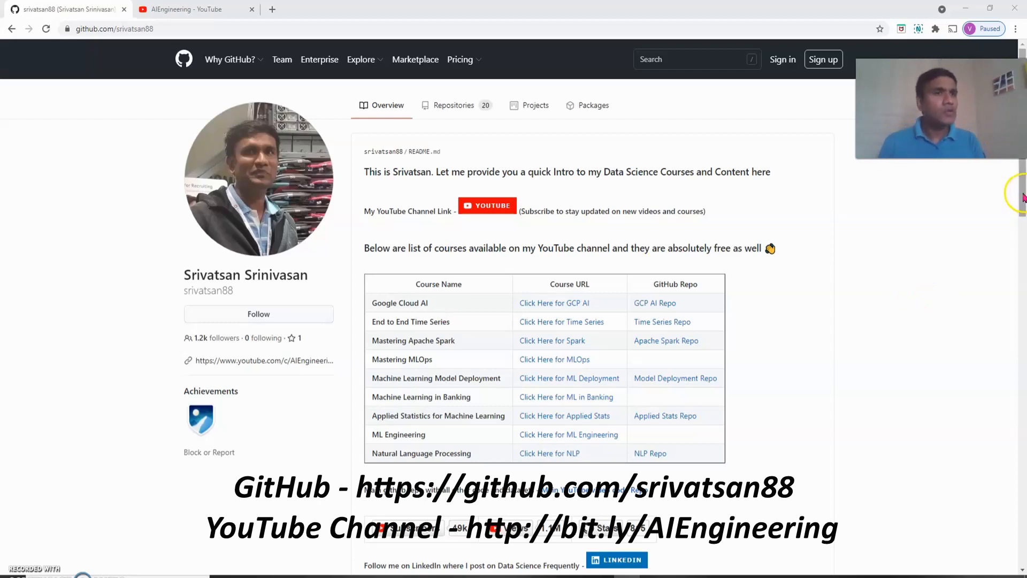
Scroll the README down to the data science portfolio links and short courses table.
{"action": "scroll", "scroll_direction": "down", "scroll_amount": 3}
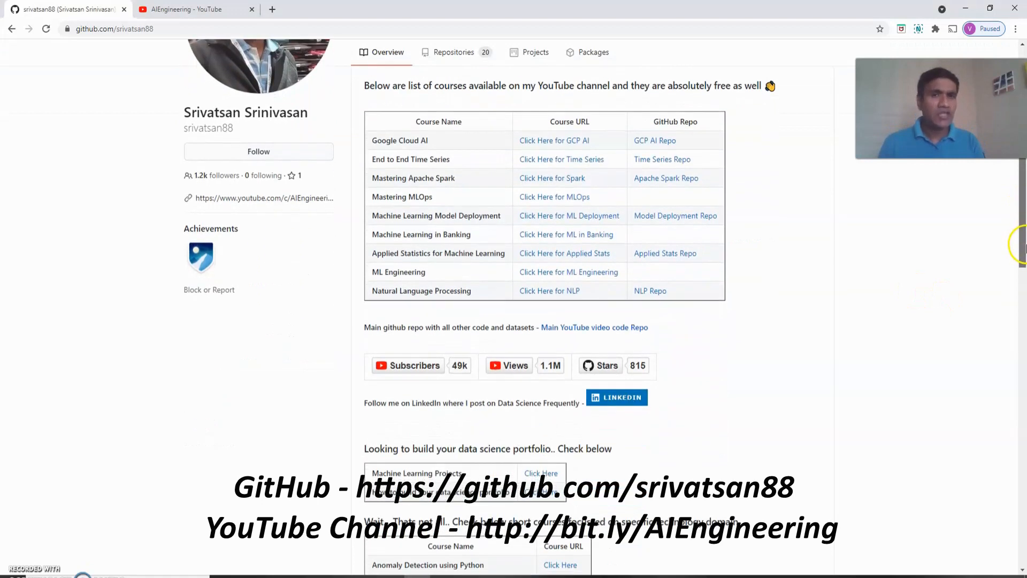
{"action": "scroll", "scroll_direction": "down", "scroll_amount": 3}
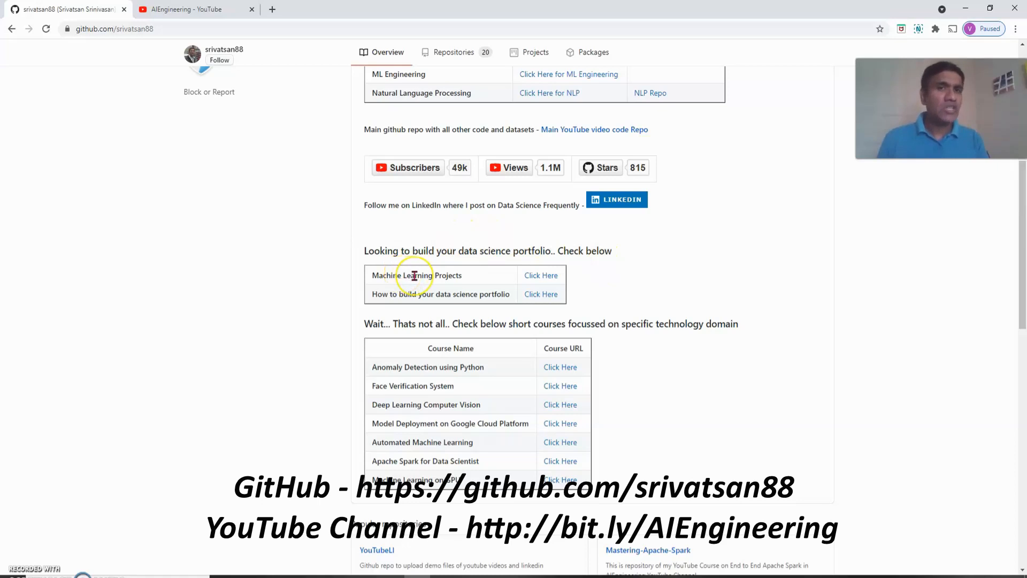
{"action": "mouse_move", "coordinate": [425, 294]}
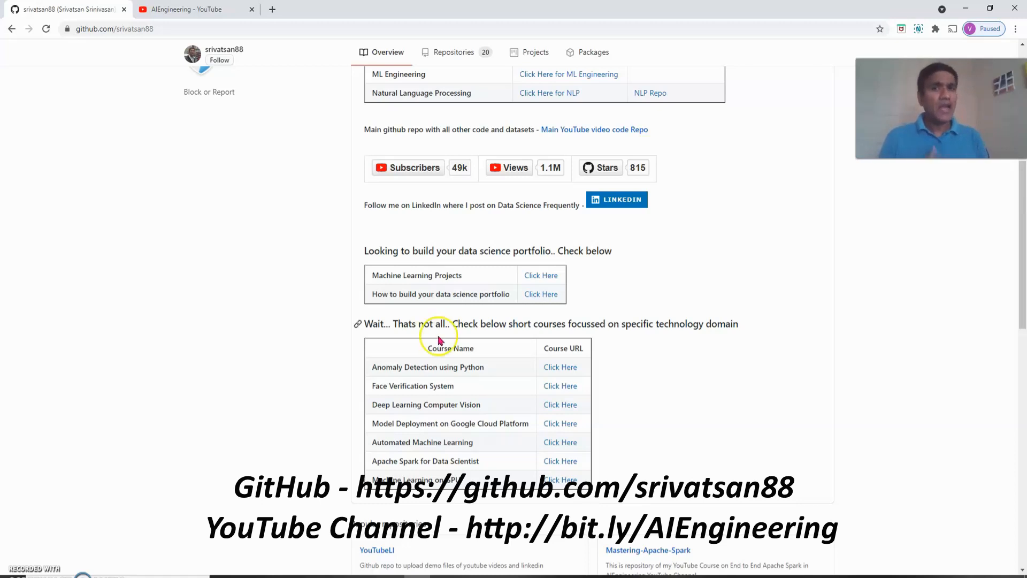
{"action": "mouse_move", "coordinate": [390, 386]}
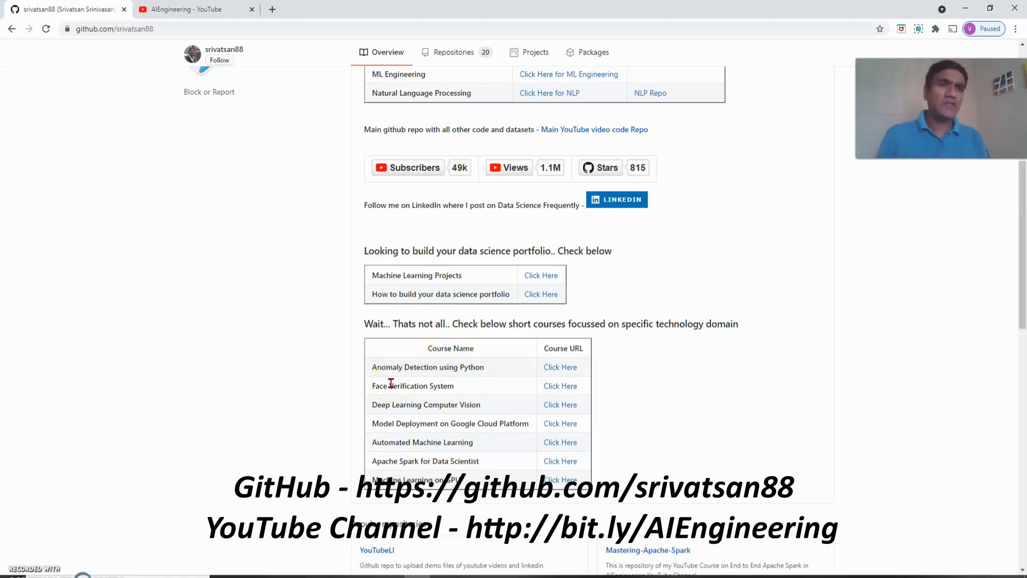
{"action": "mouse_move", "coordinate": [401, 396]}
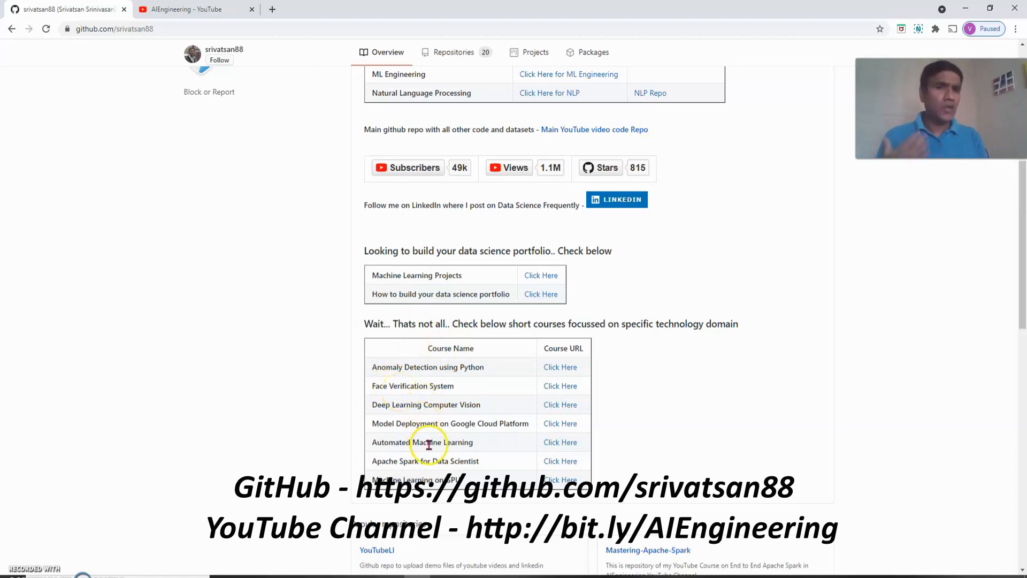
{"action": "mouse_move", "coordinate": [453, 472]}
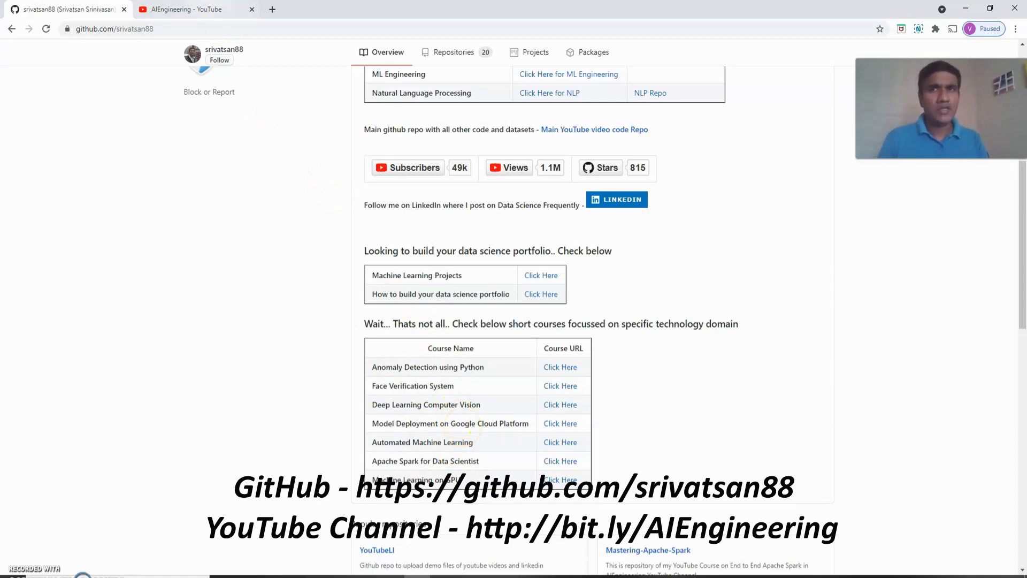
Search YouTube for 'aiengineering' and open the AIEngineering channel from the results.
{"action": "left_click", "coordinate": [184, 9]}
{"action": "type", "text": "aiengineering"}
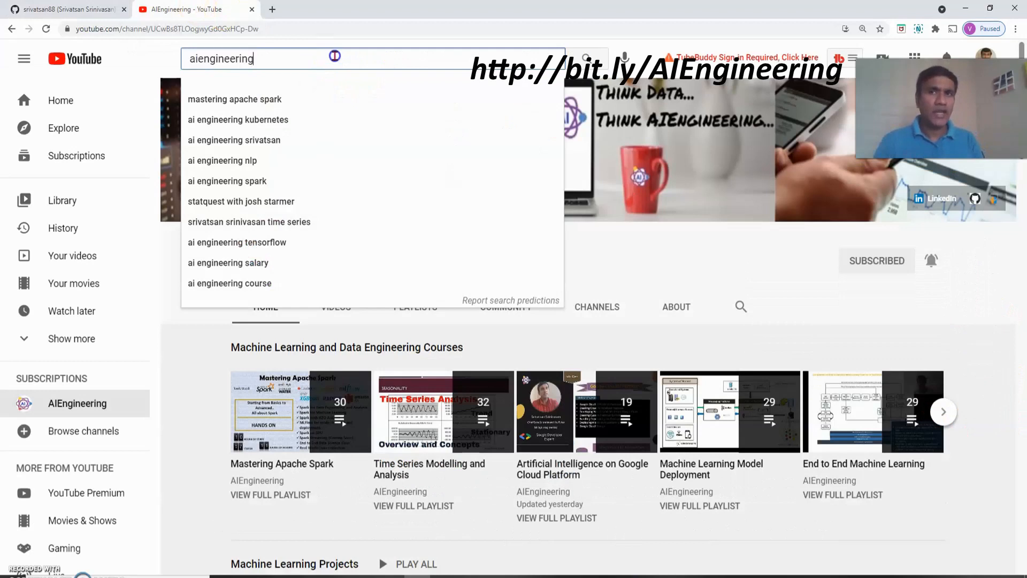
{"action": "key", "text": "Enter"}
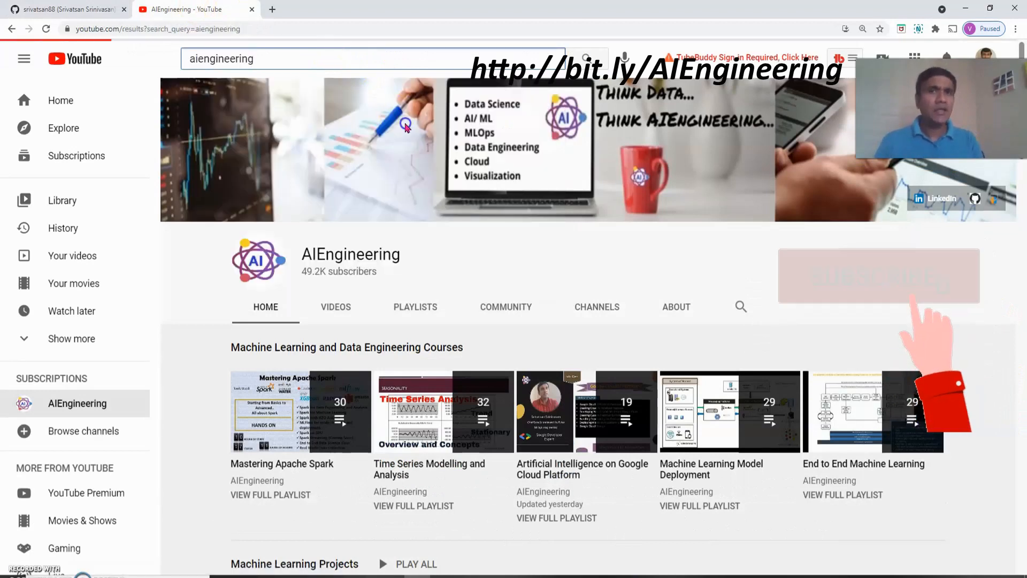
{"action": "left_click", "coordinate": [879, 276]}
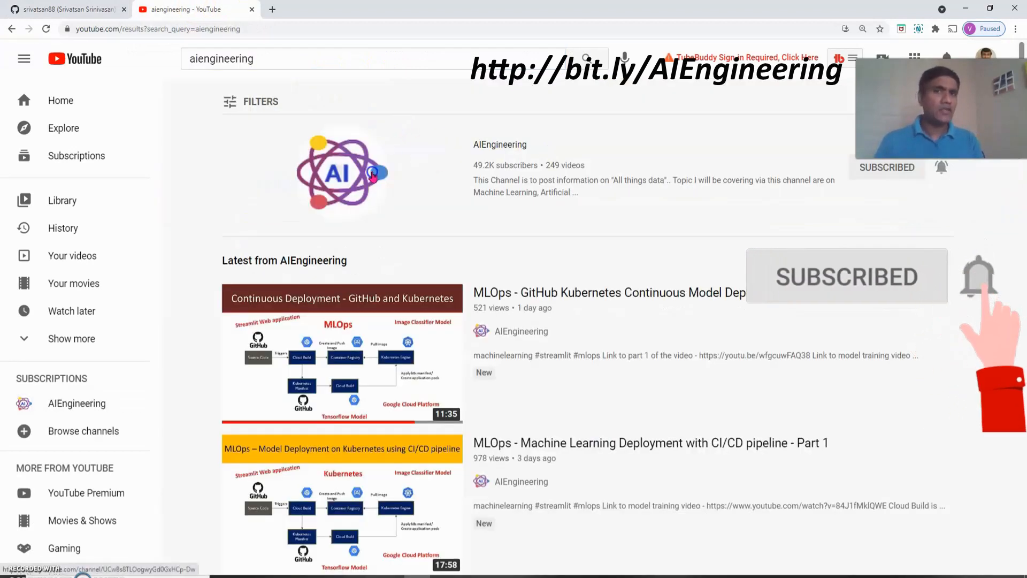
{"action": "left_click", "coordinate": [513, 144]}
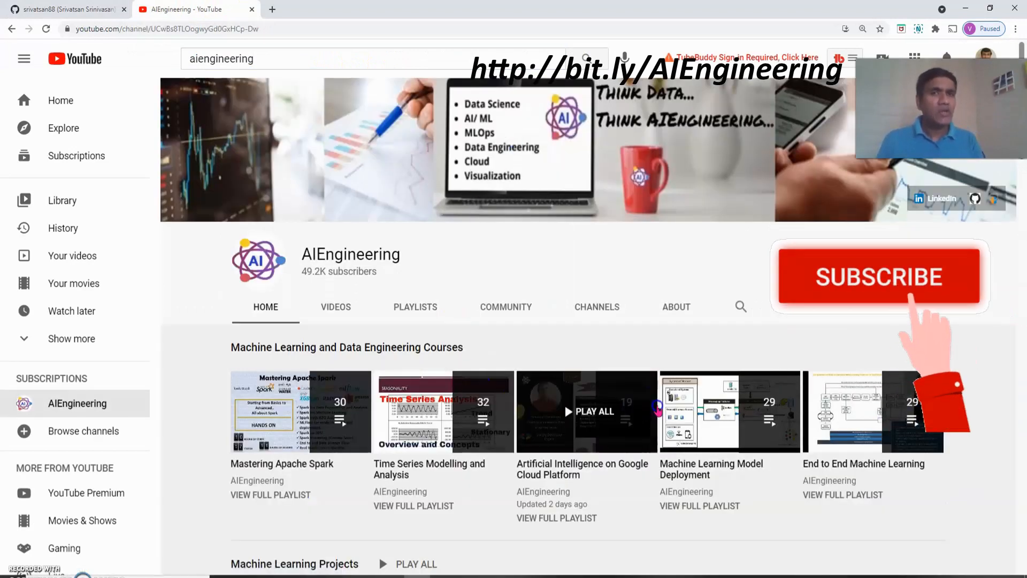
{"action": "left_click", "coordinate": [880, 277]}
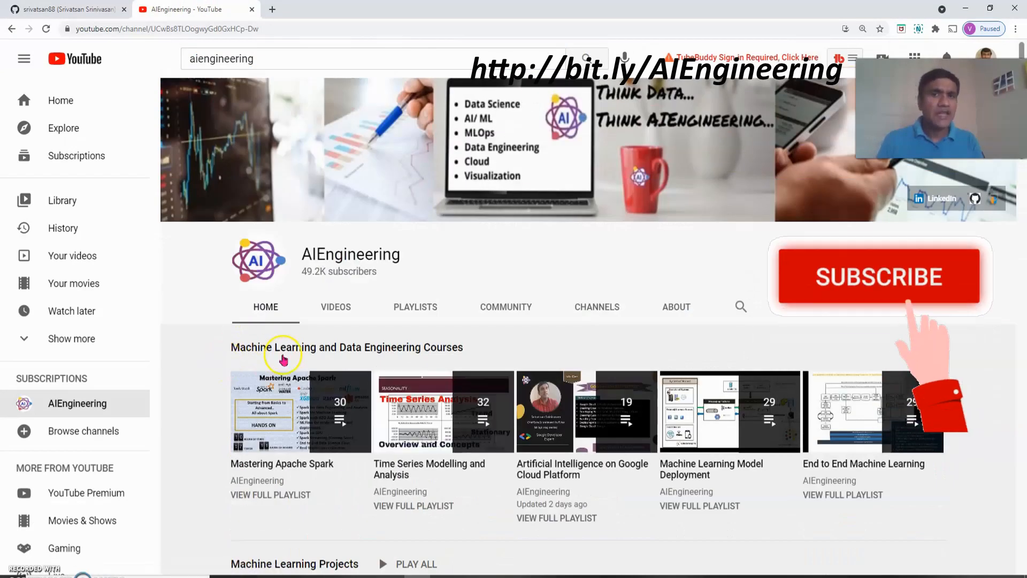
{"action": "left_click", "coordinate": [879, 277]}
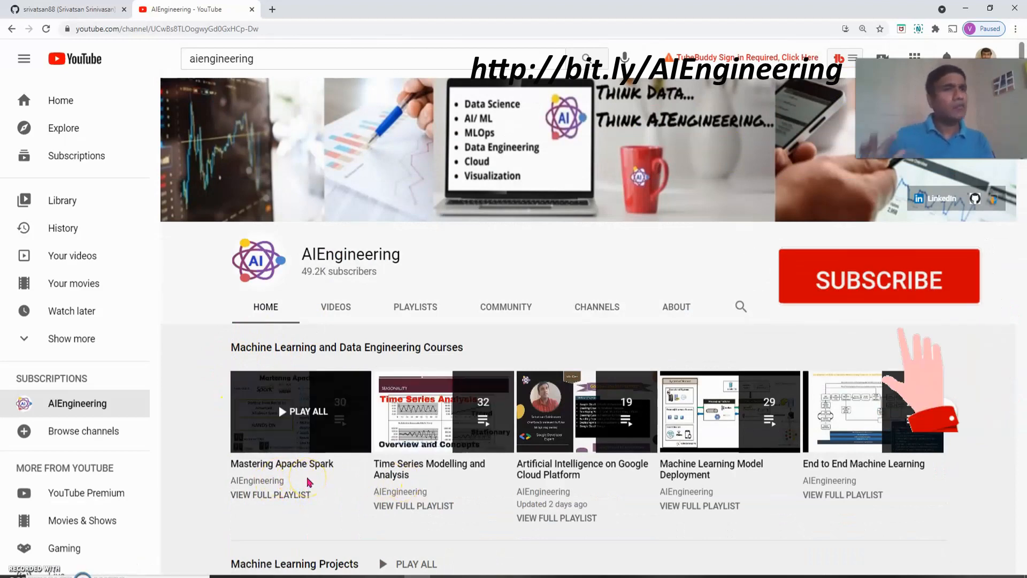
{"action": "left_click", "coordinate": [880, 278]}
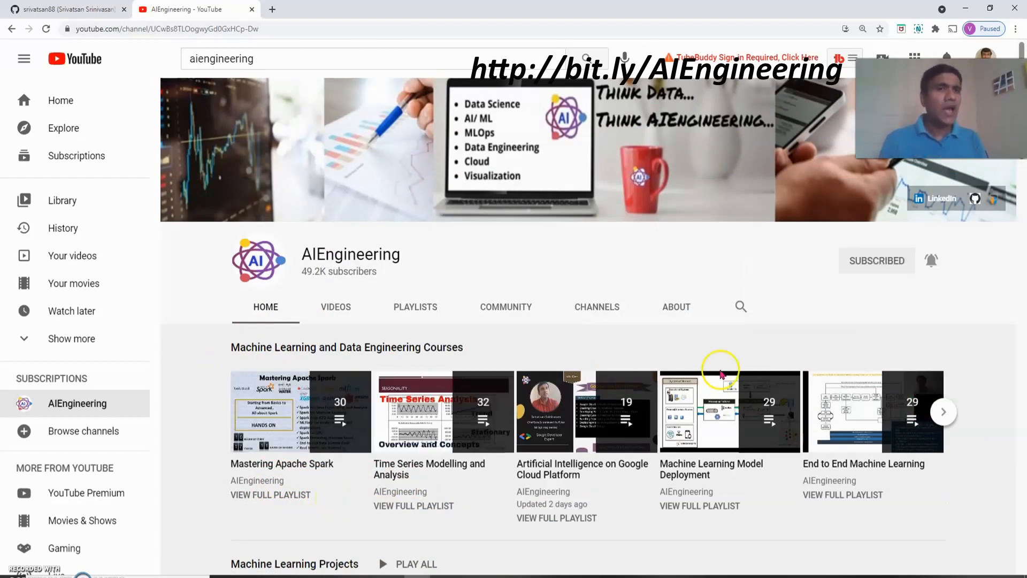
{"action": "mouse_move", "coordinate": [932, 284]}
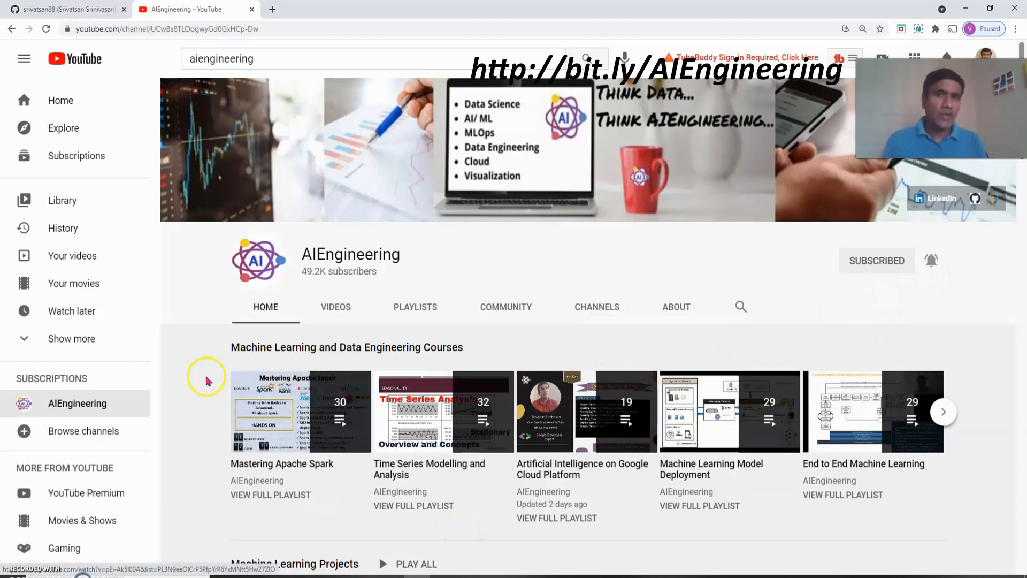
{"action": "mouse_move", "coordinate": [1003, 340]}
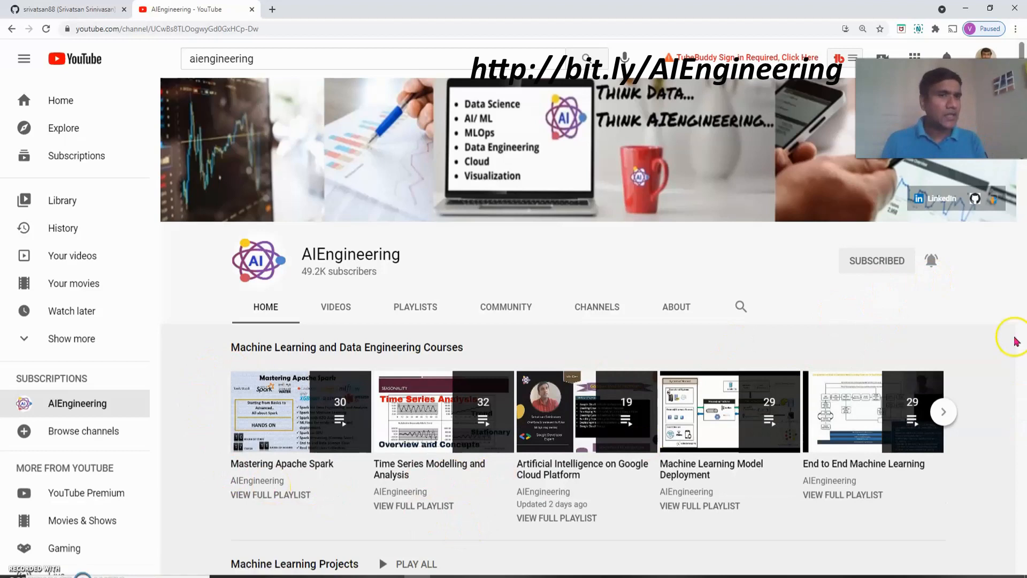
{"action": "scroll", "scroll_direction": "down", "scroll_amount": 3}
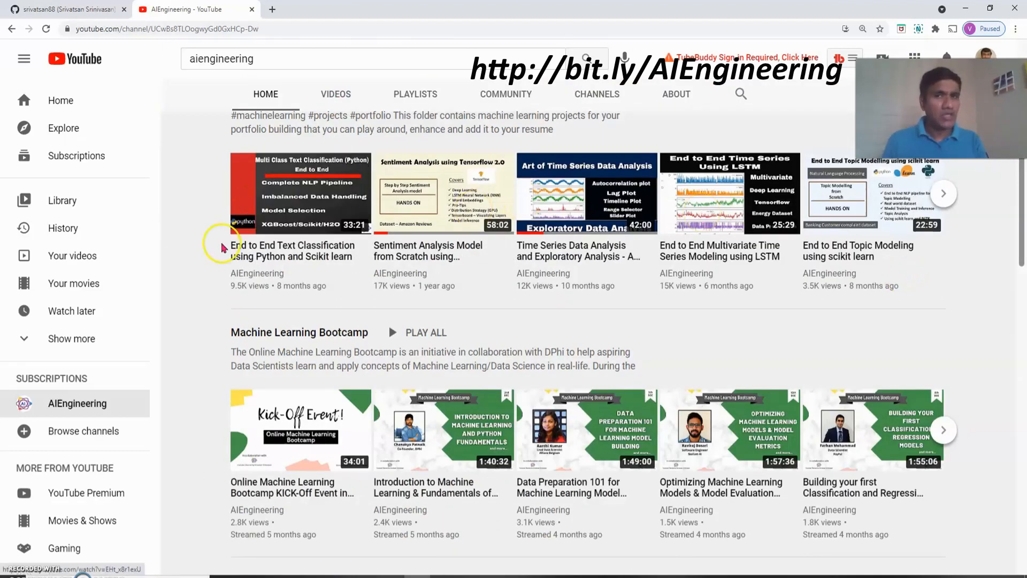
{"action": "scroll", "scroll_direction": "down", "scroll_amount": 3}
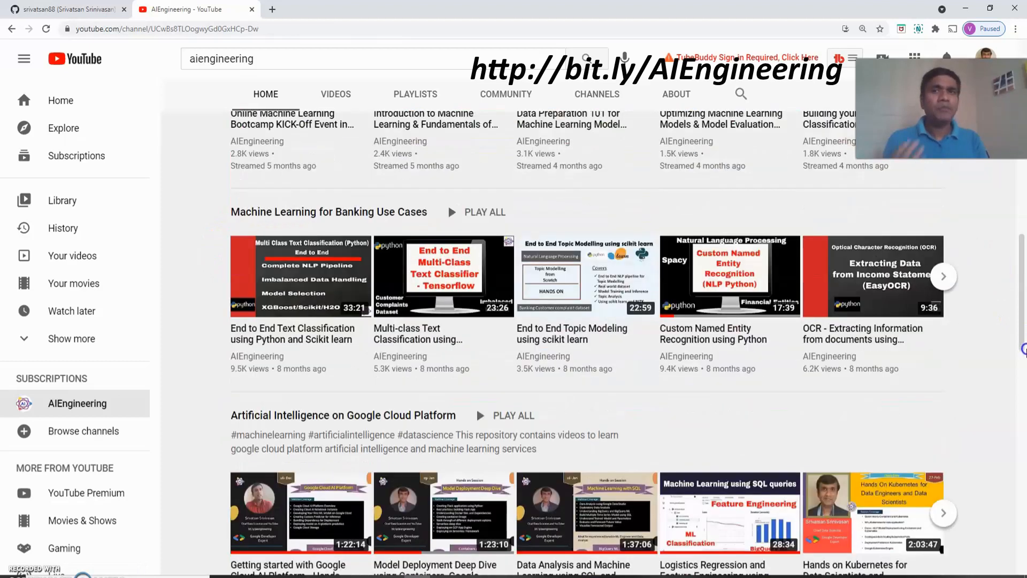
{"action": "scroll", "scroll_direction": "down", "scroll_amount": 3}
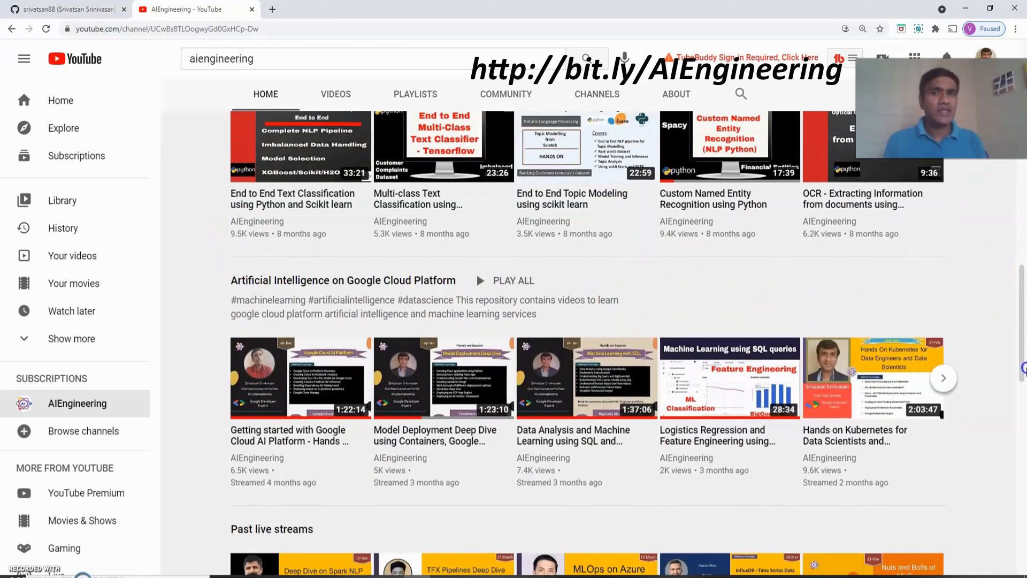
{"action": "scroll", "scroll_direction": "down", "scroll_amount": 3}
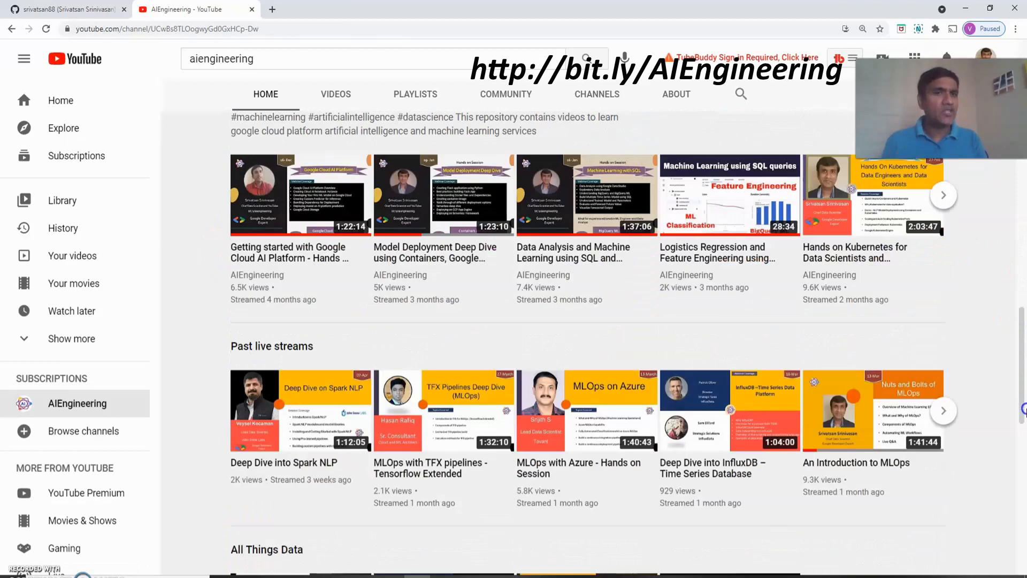
{"action": "scroll", "scroll_direction": "down", "scroll_amount": 3}
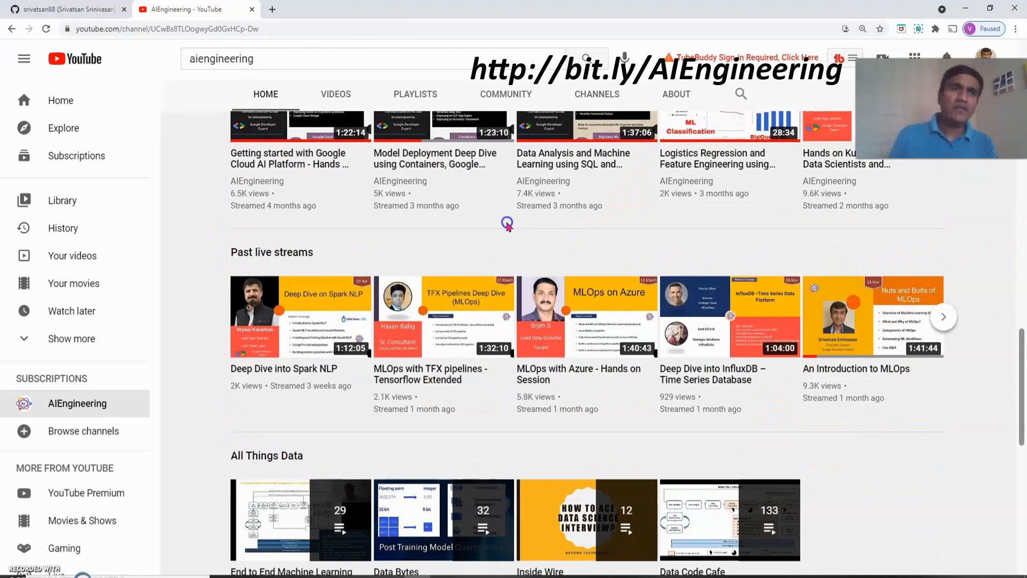
{"action": "mouse_move", "coordinate": [355, 225]}
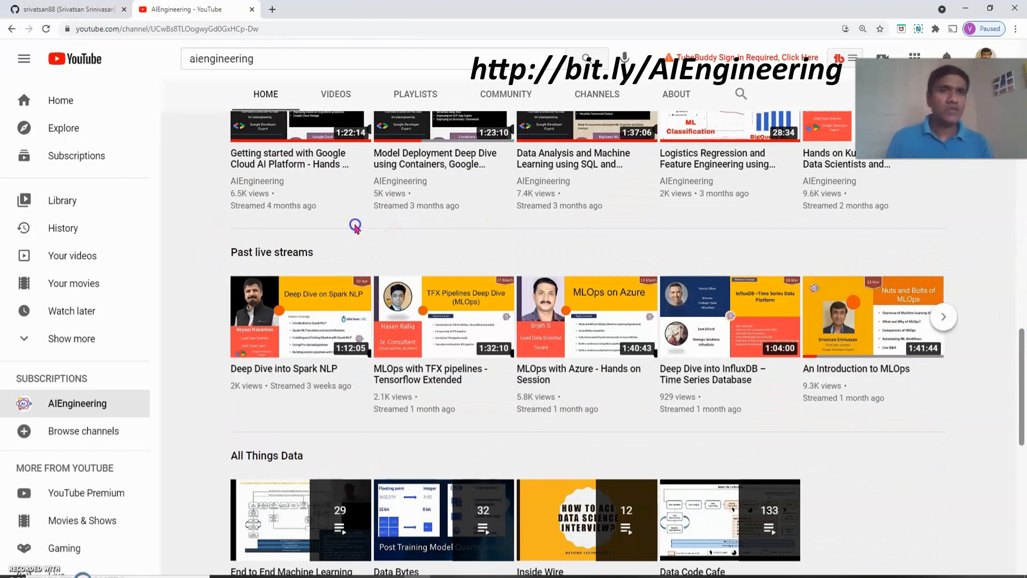
{"action": "mouse_move", "coordinate": [701, 407]}
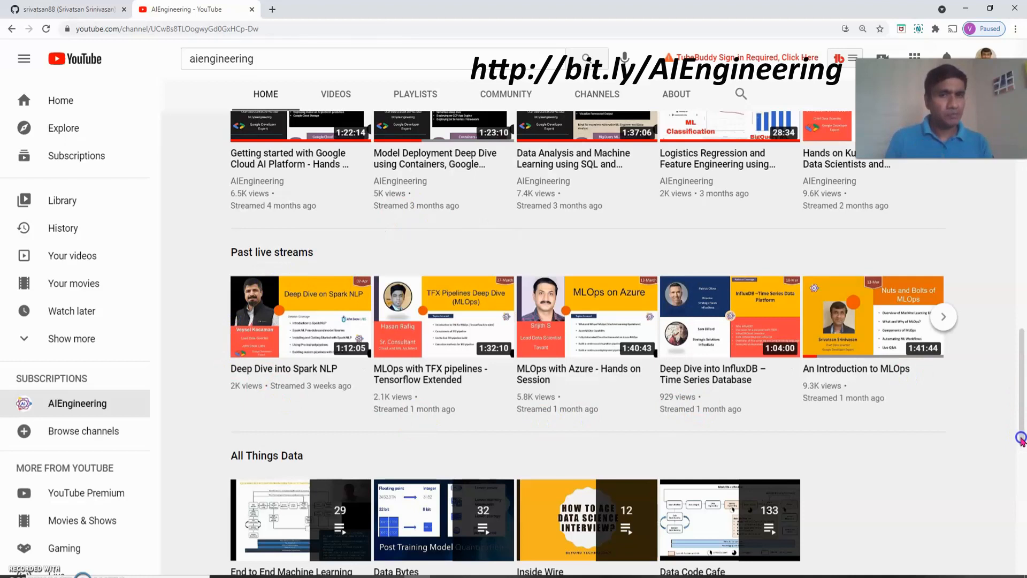
{"action": "scroll", "scroll_direction": "down", "scroll_amount": 3}
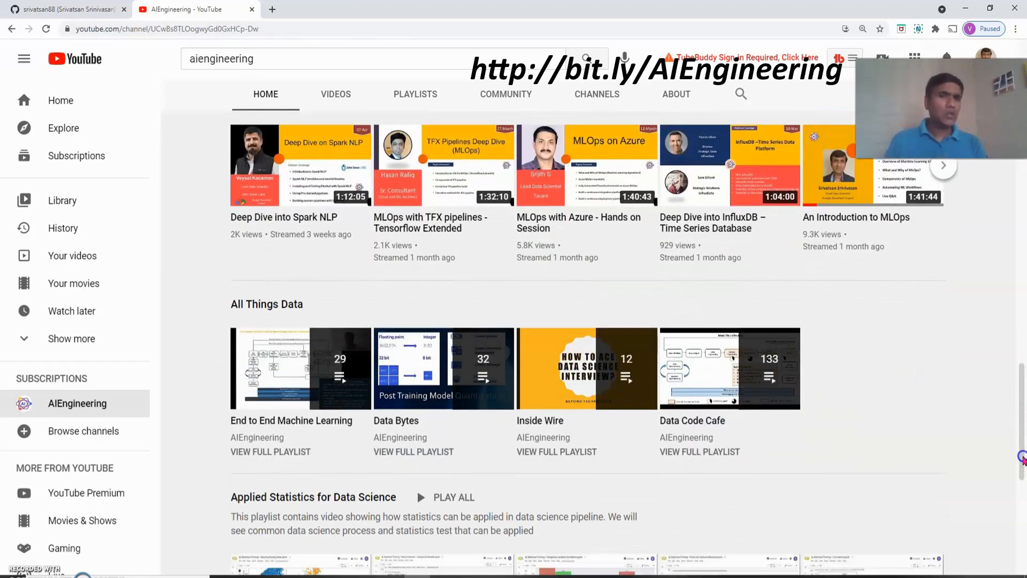
{"action": "scroll", "scroll_direction": "down", "scroll_amount": 3}
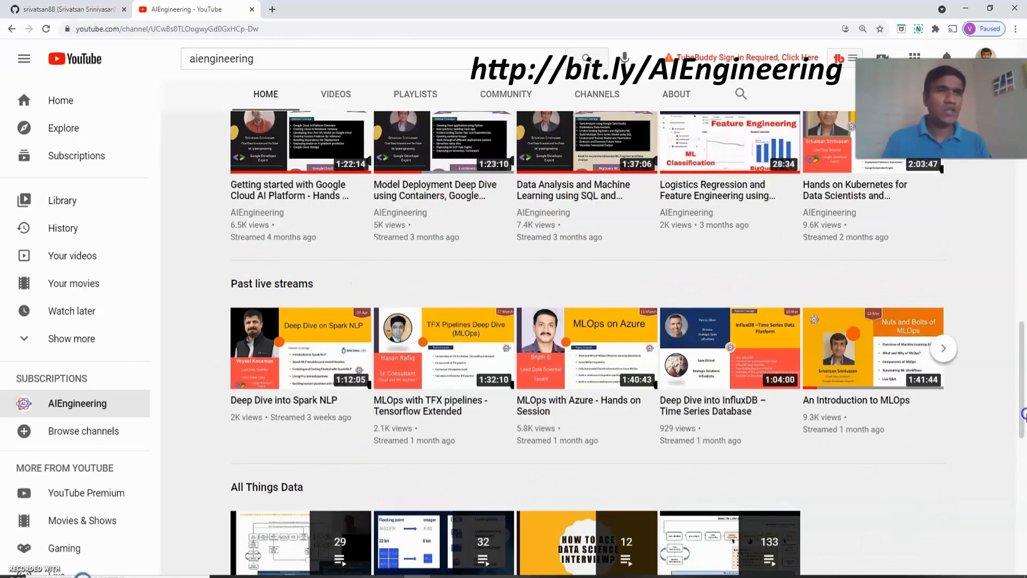
{"action": "scroll", "scroll_direction": "down", "scroll_amount": 3}
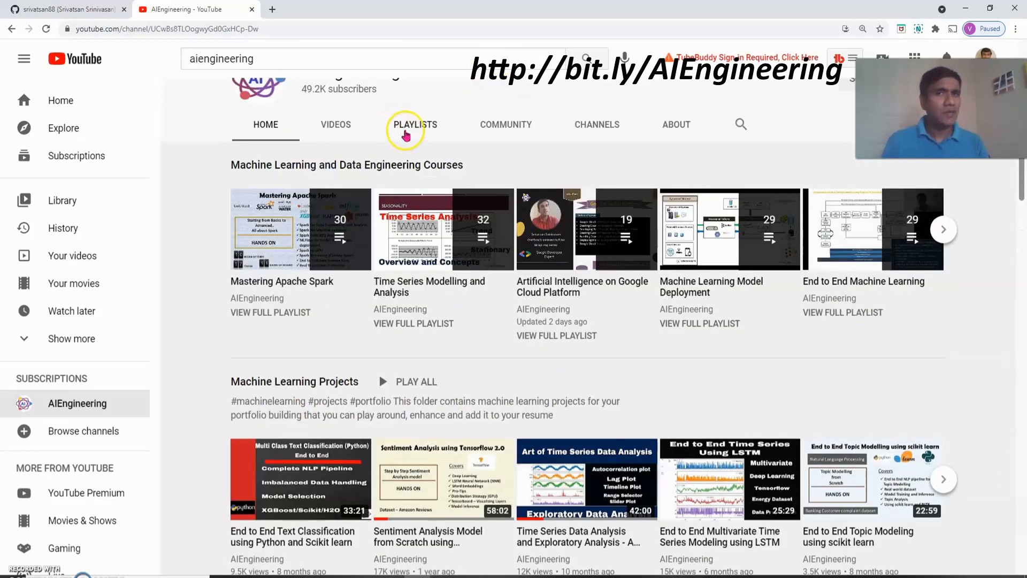
Show the channel's Playlists tab and scroll to the Machine Learning and Data Engineering Courses.
{"action": "left_click", "coordinate": [406, 131]}
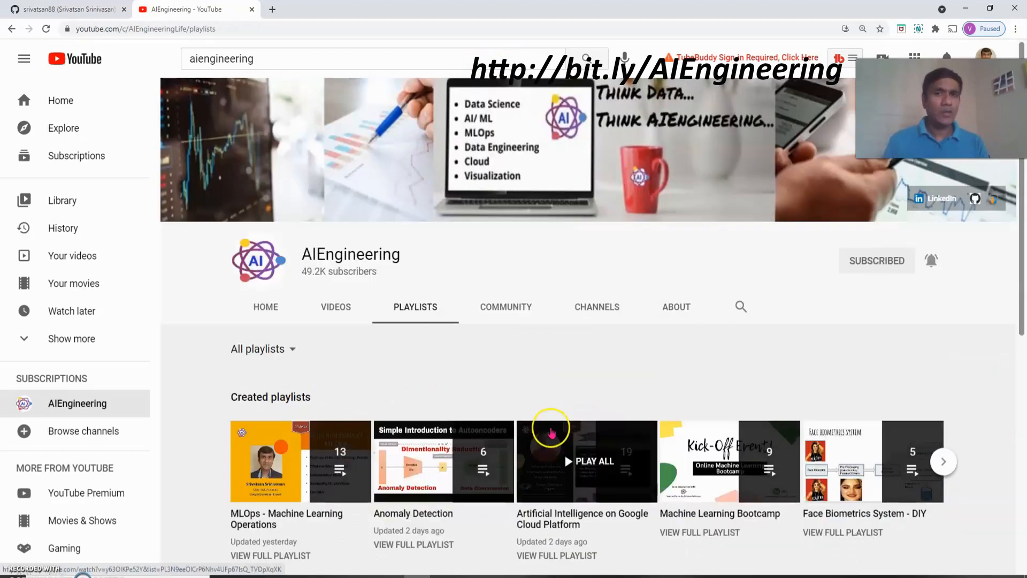
{"action": "scroll", "scroll_direction": "down", "scroll_amount": 3}
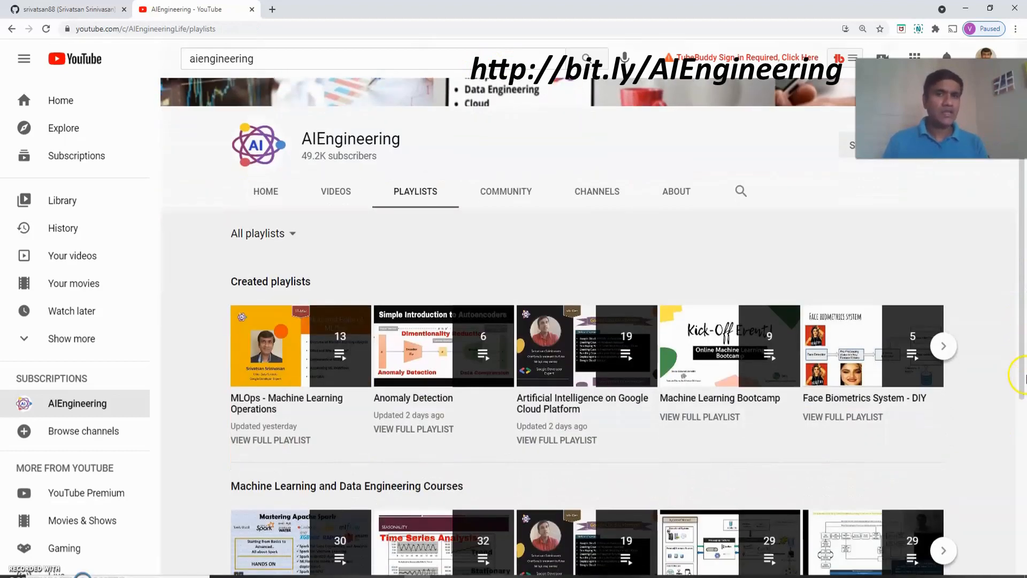
{"action": "scroll", "scroll_direction": "down", "scroll_amount": 3}
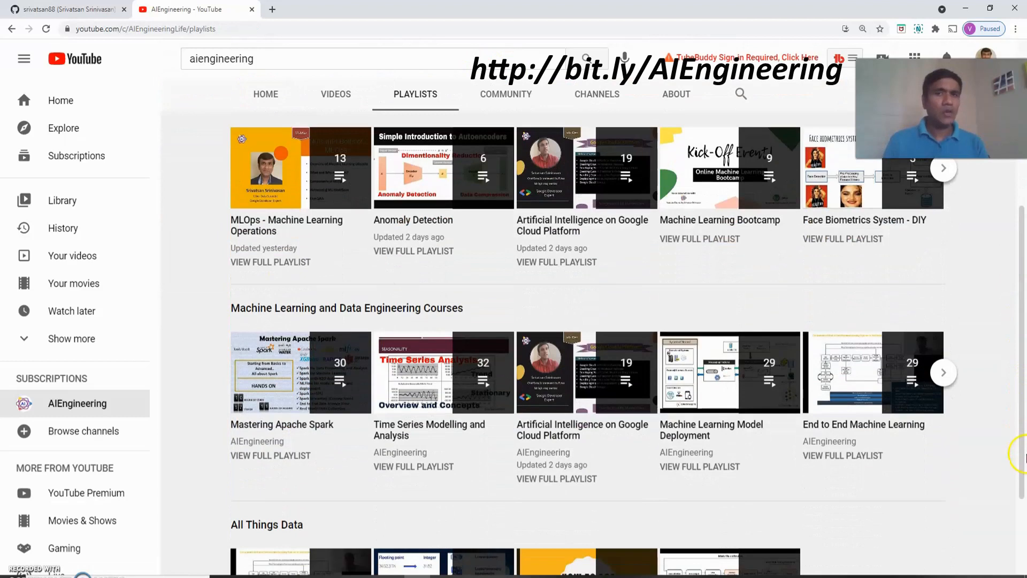
{"action": "scroll", "scroll_direction": "down", "scroll_amount": 3}
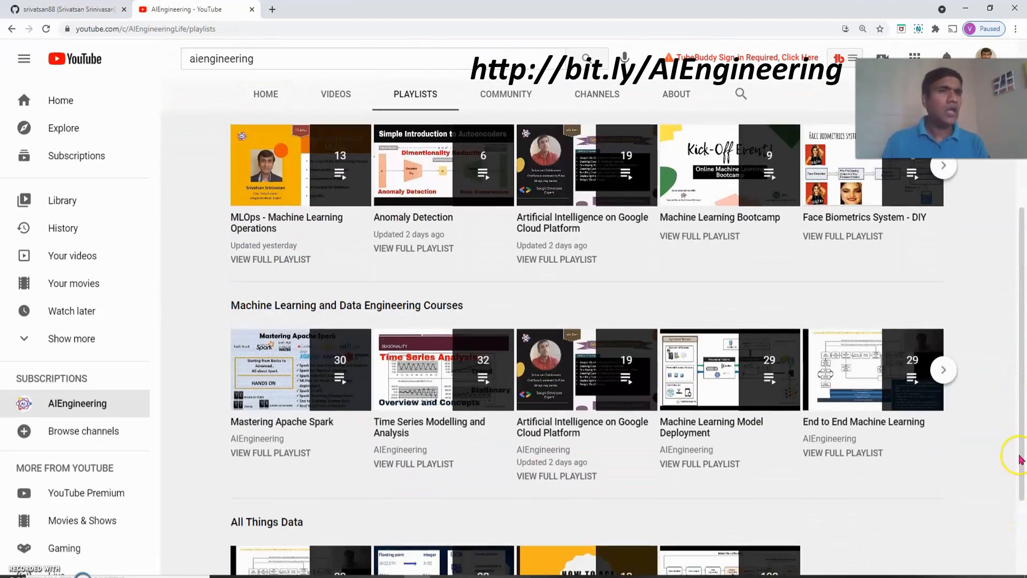
{"action": "scroll", "scroll_direction": "down", "scroll_amount": 3}
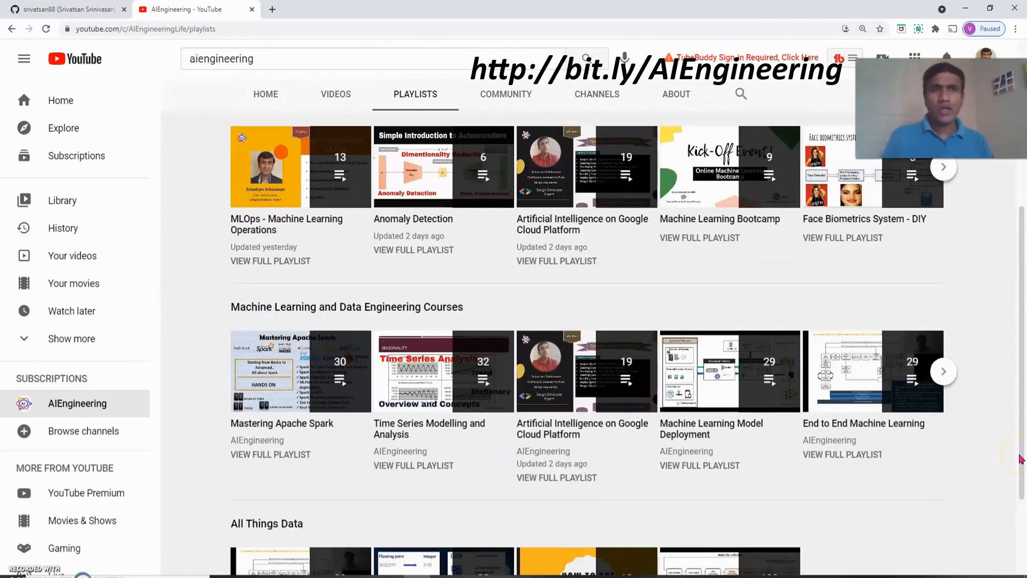